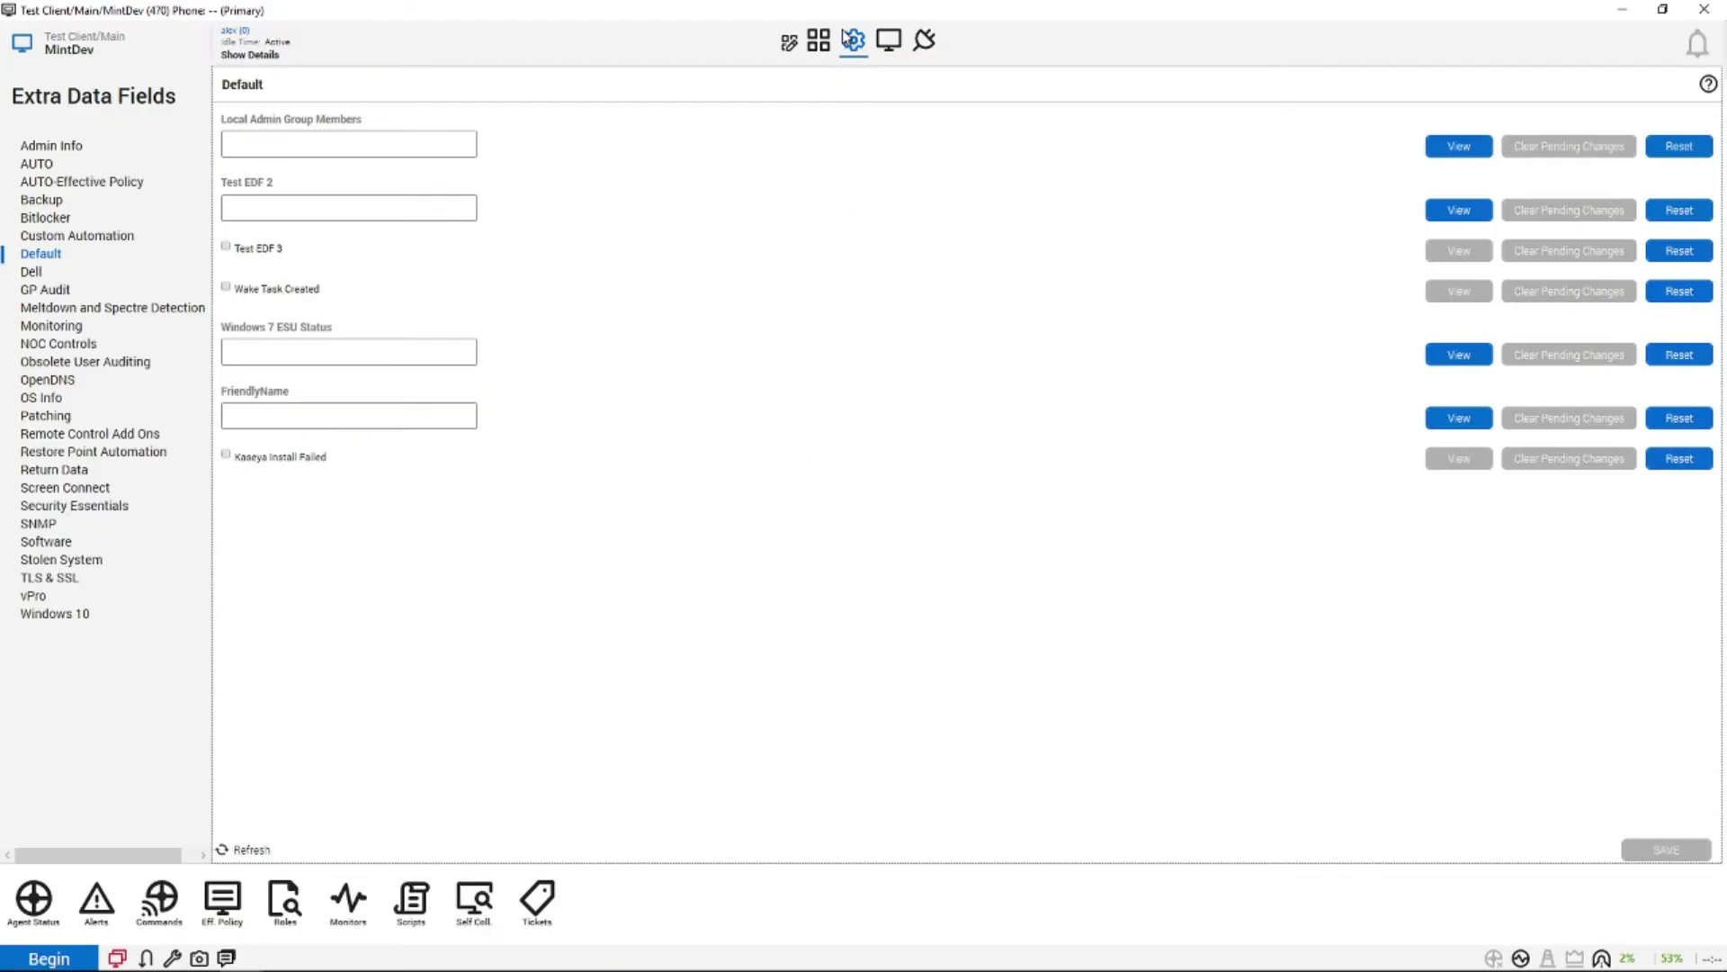
Enter 'MintDev (Linux Test Box)' in MintDev's FriendlyName extra data field and save it
click(854, 39)
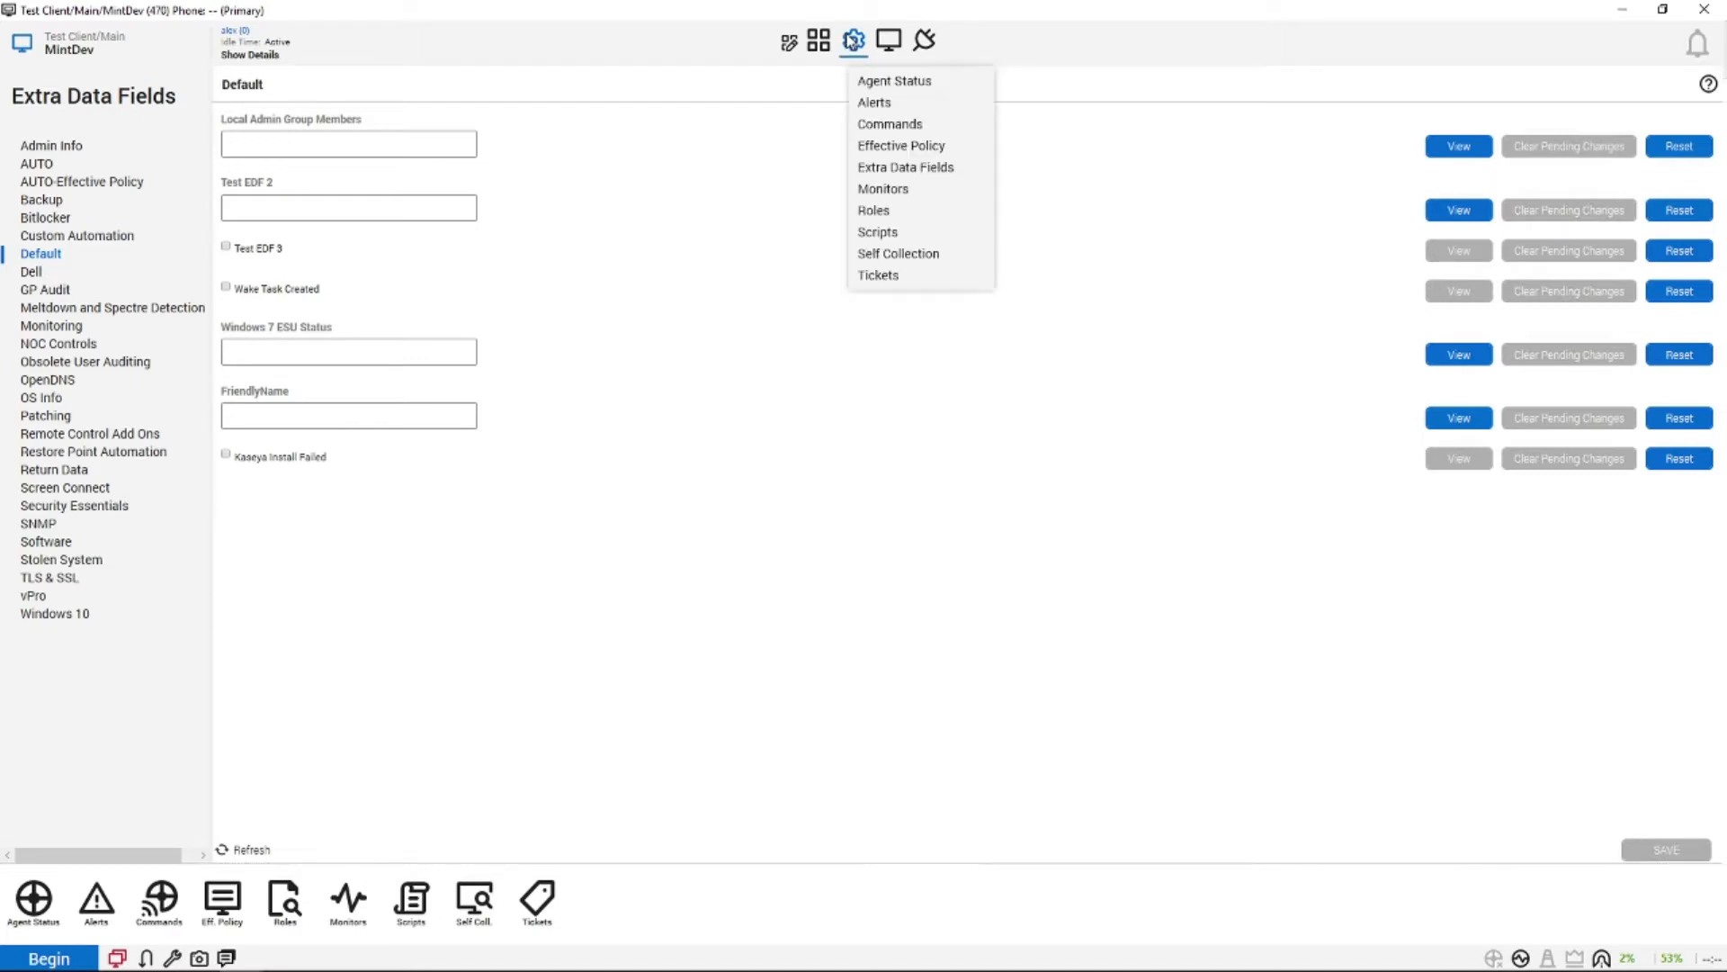
mouse_move(903, 166)
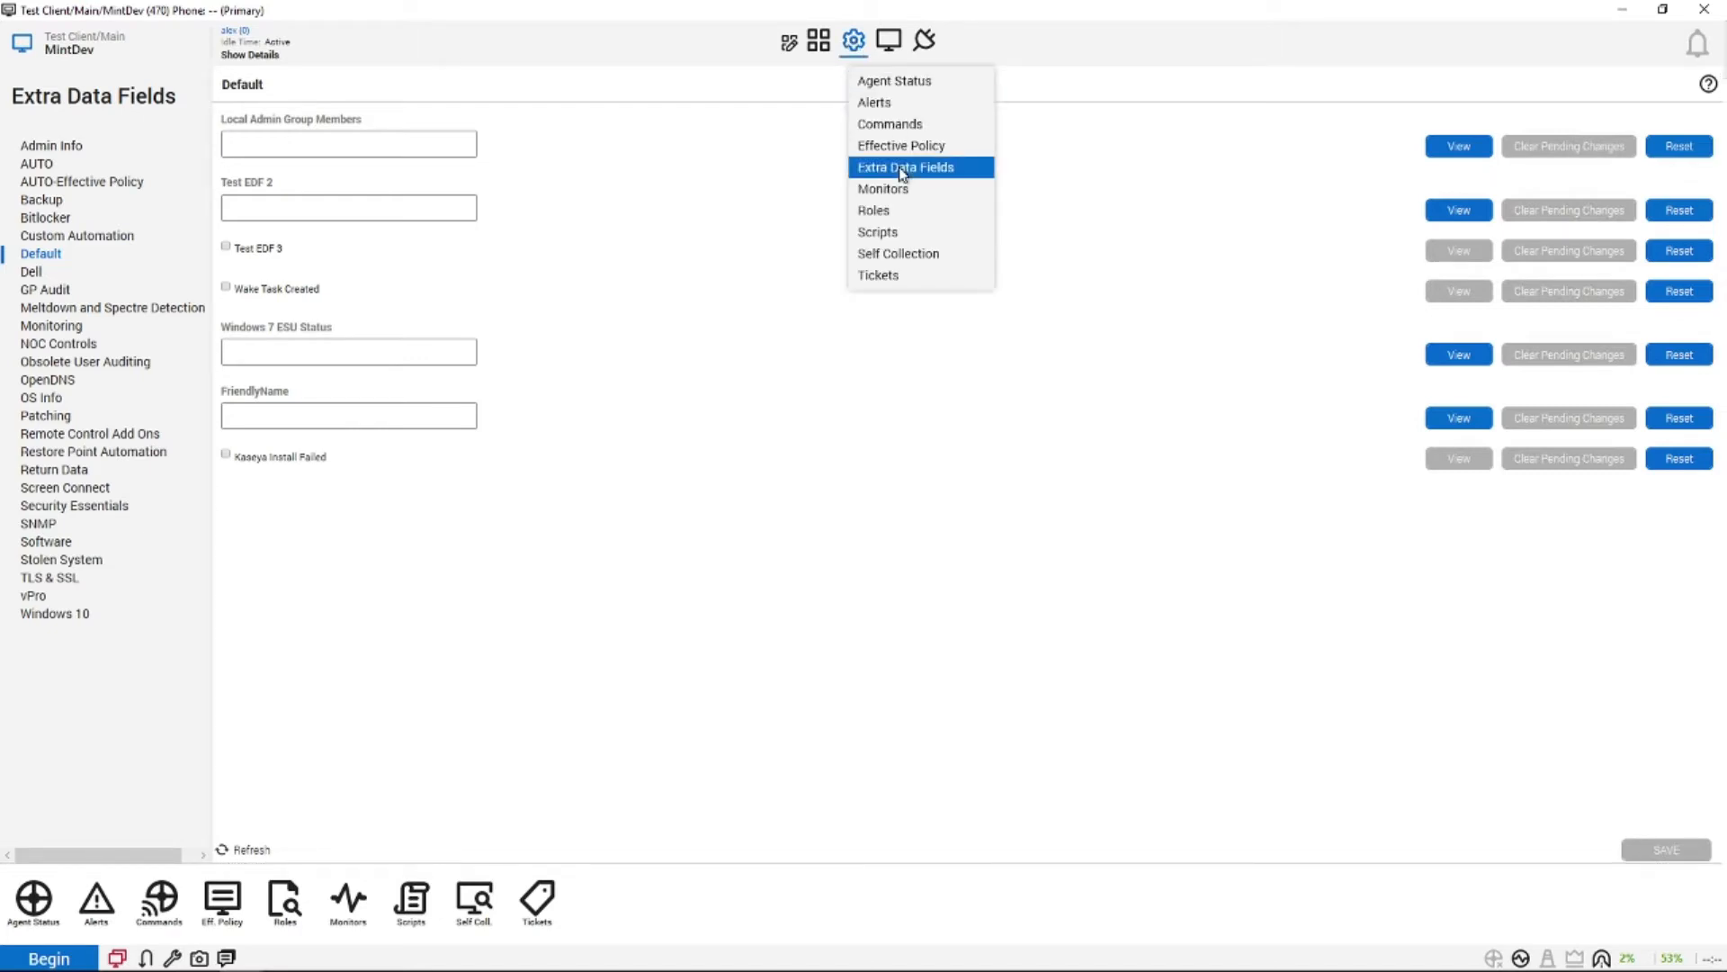
click(904, 167)
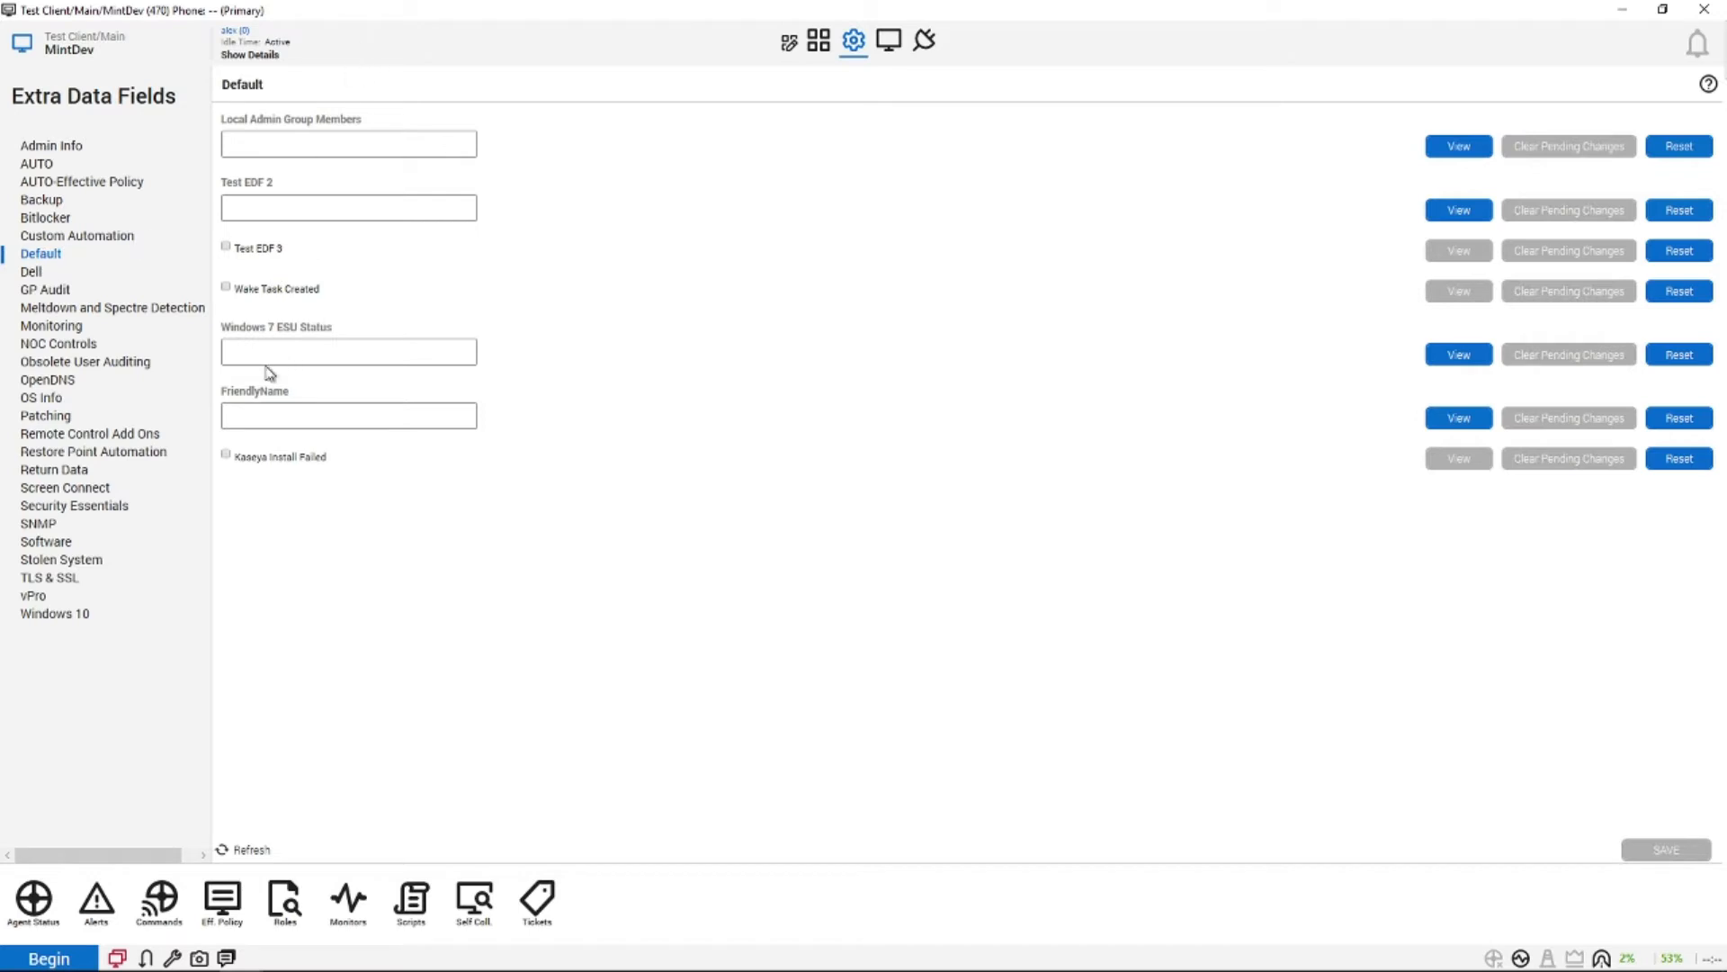
mouse_move(330, 422)
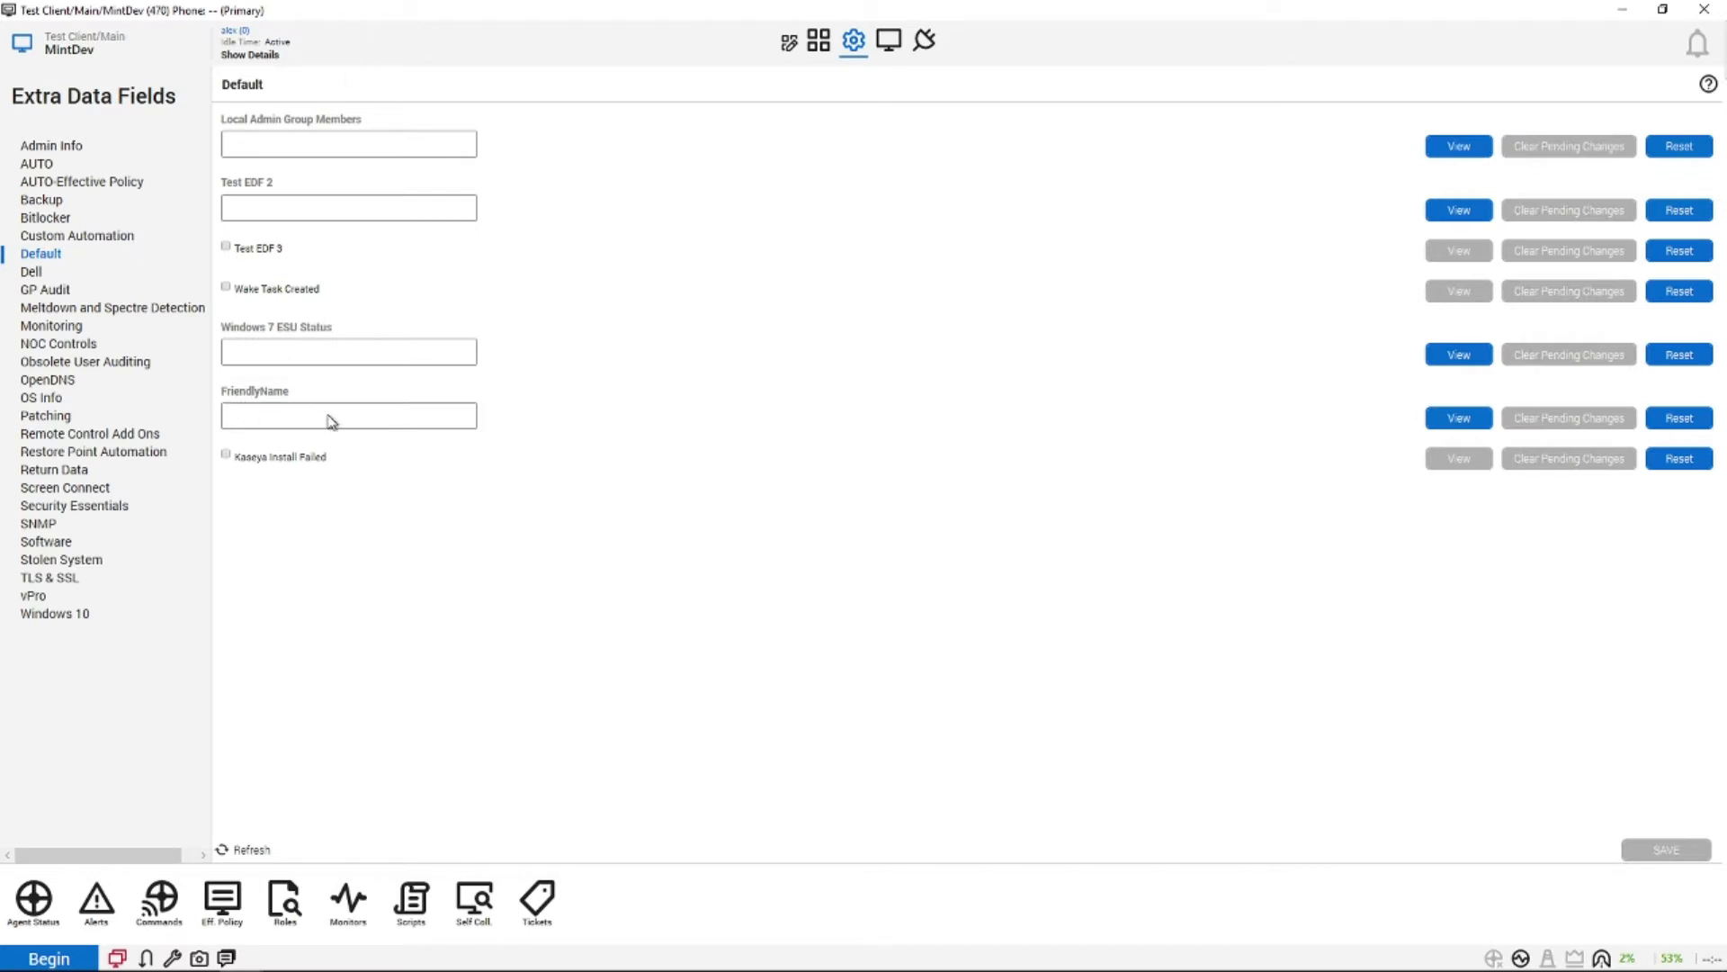
click(348, 416)
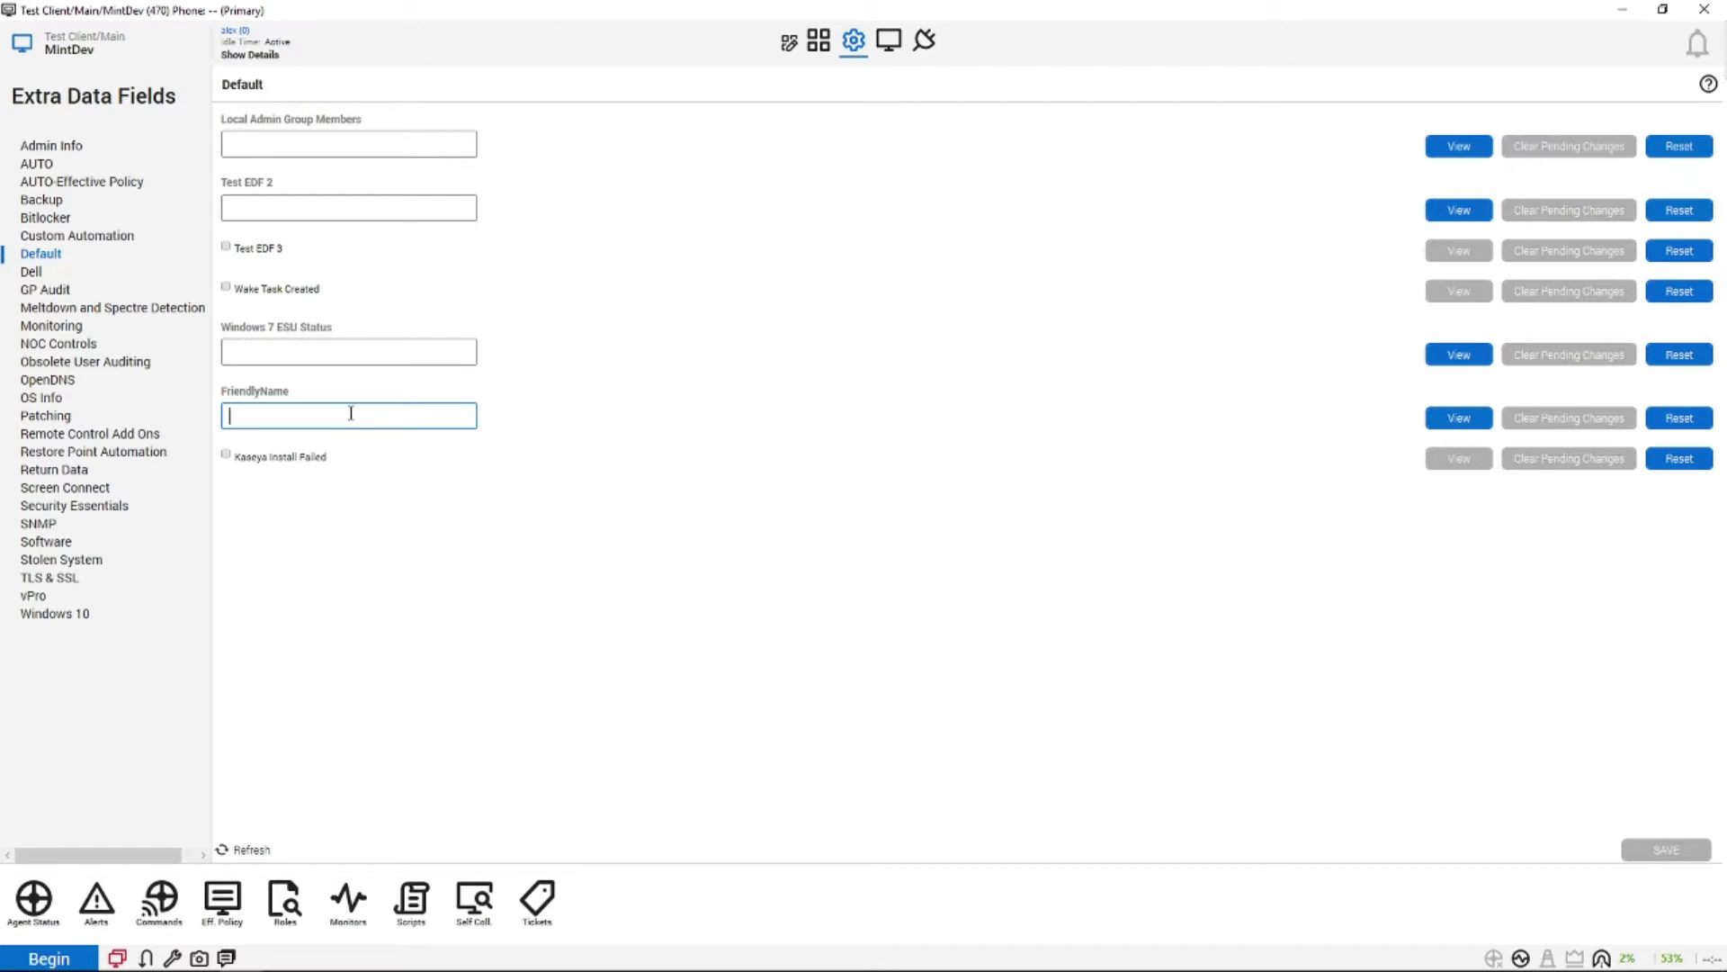
text(MintD)
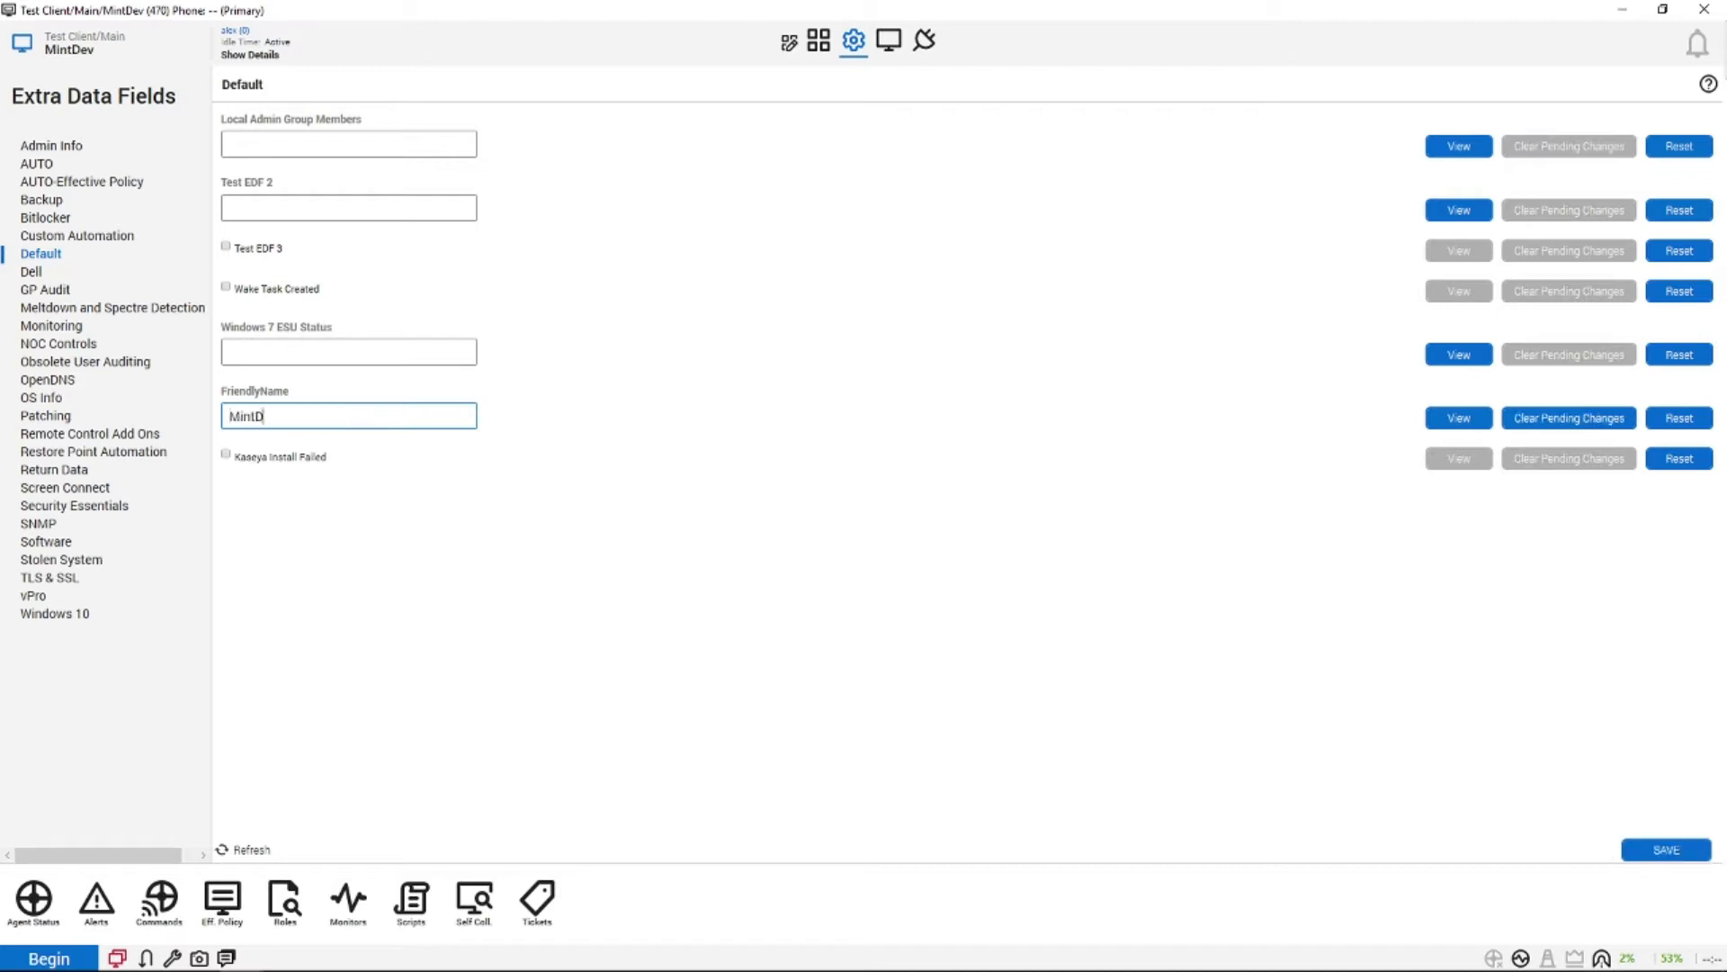
text(ev)
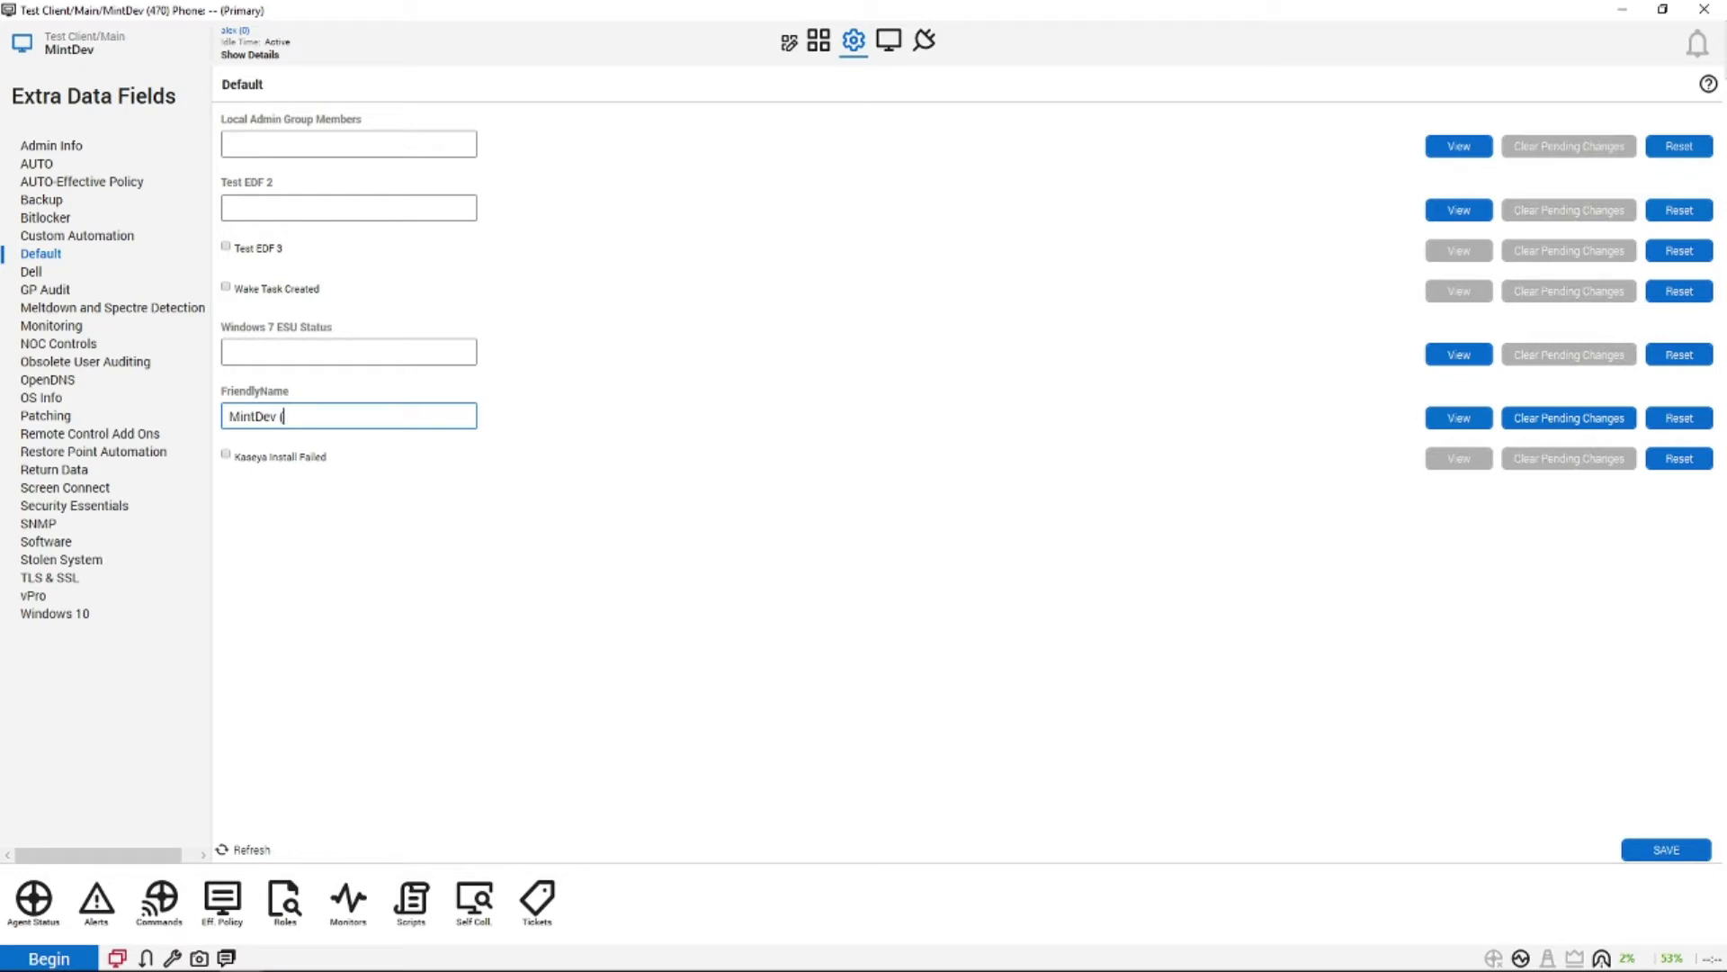
text((Linux Text)
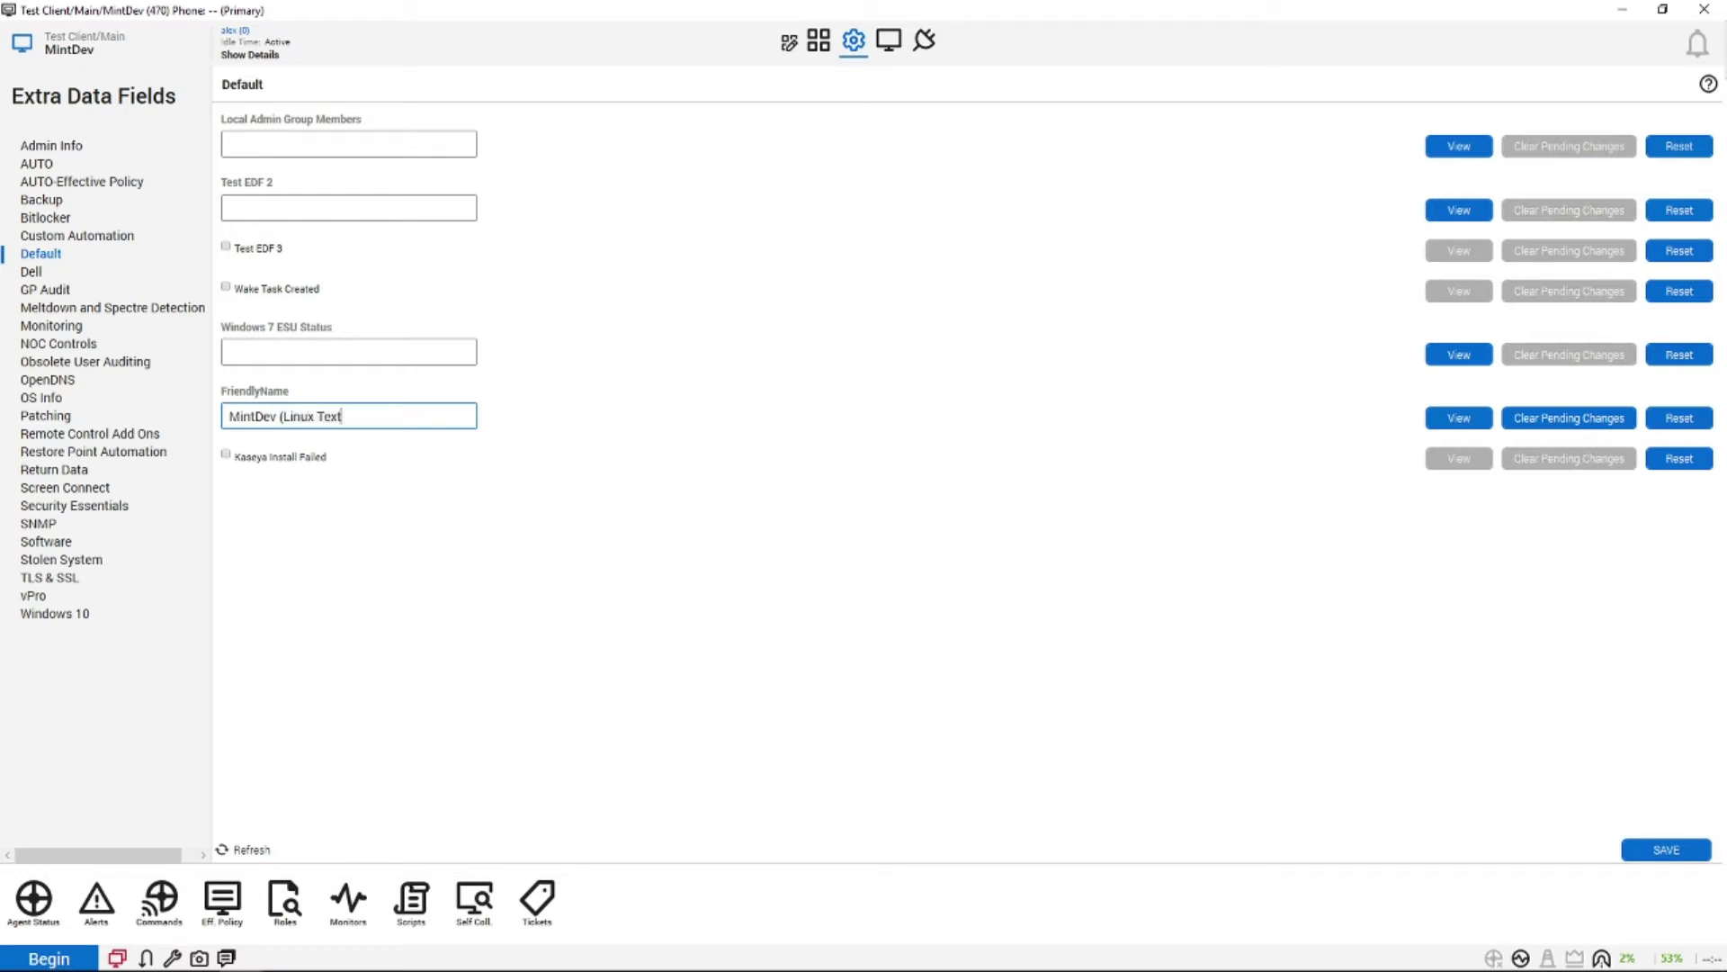
key(Backspace)
text(st Box))
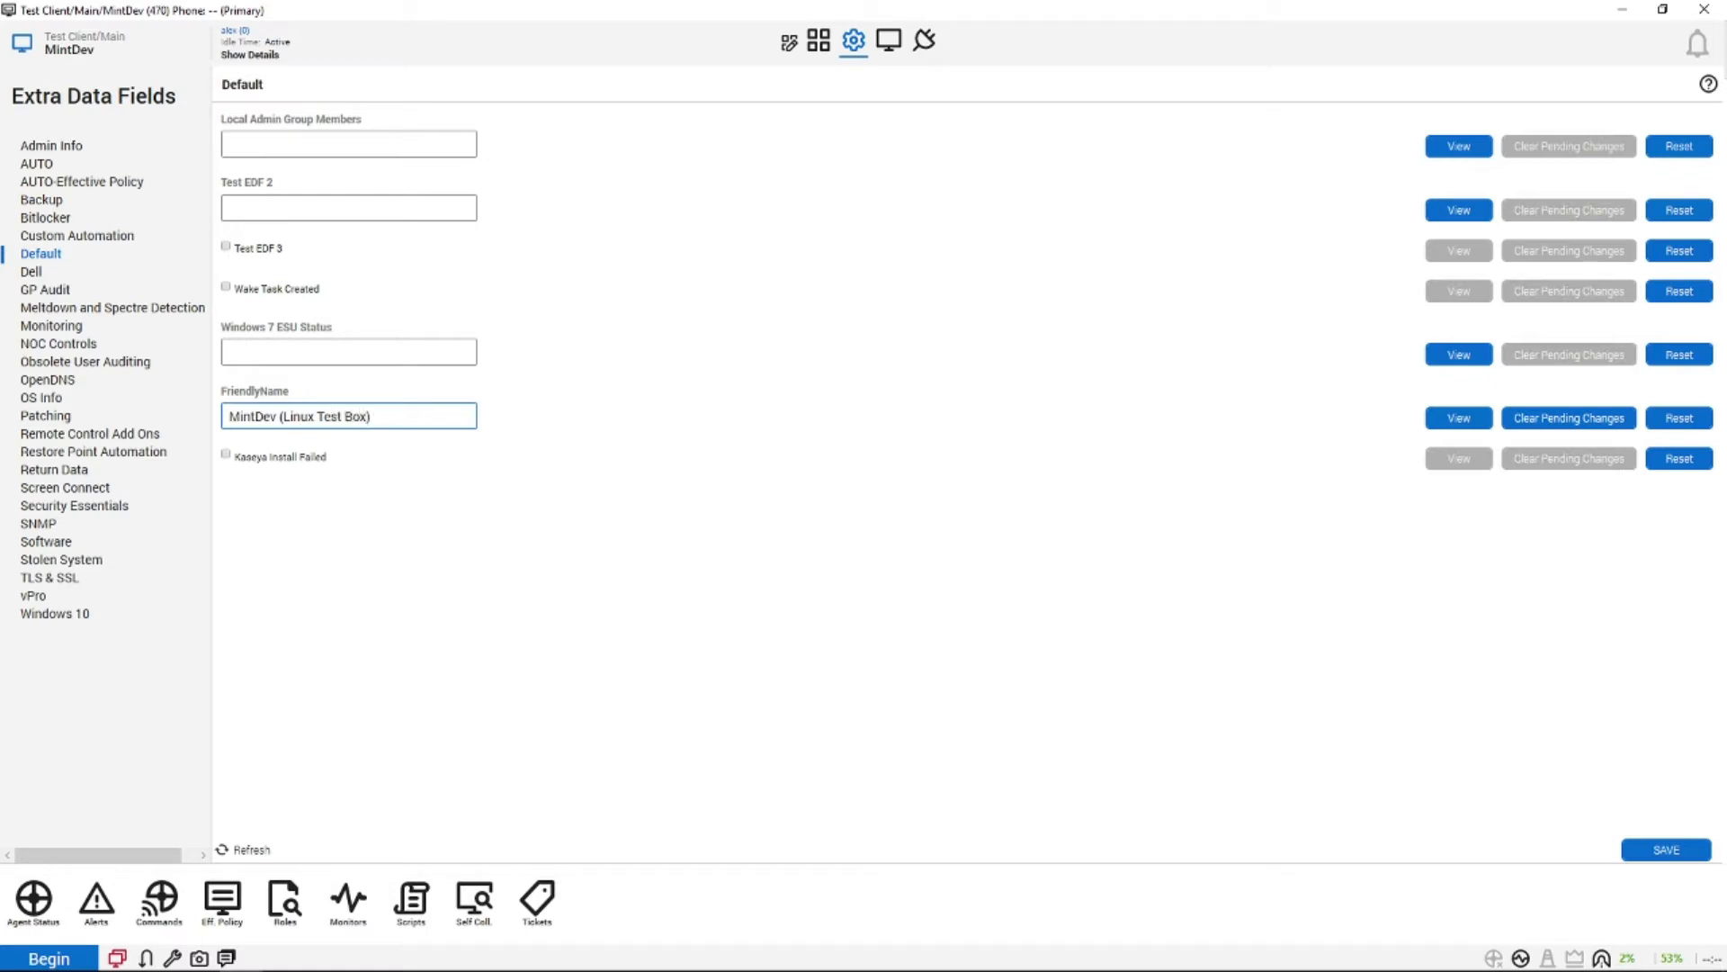
click(1665, 850)
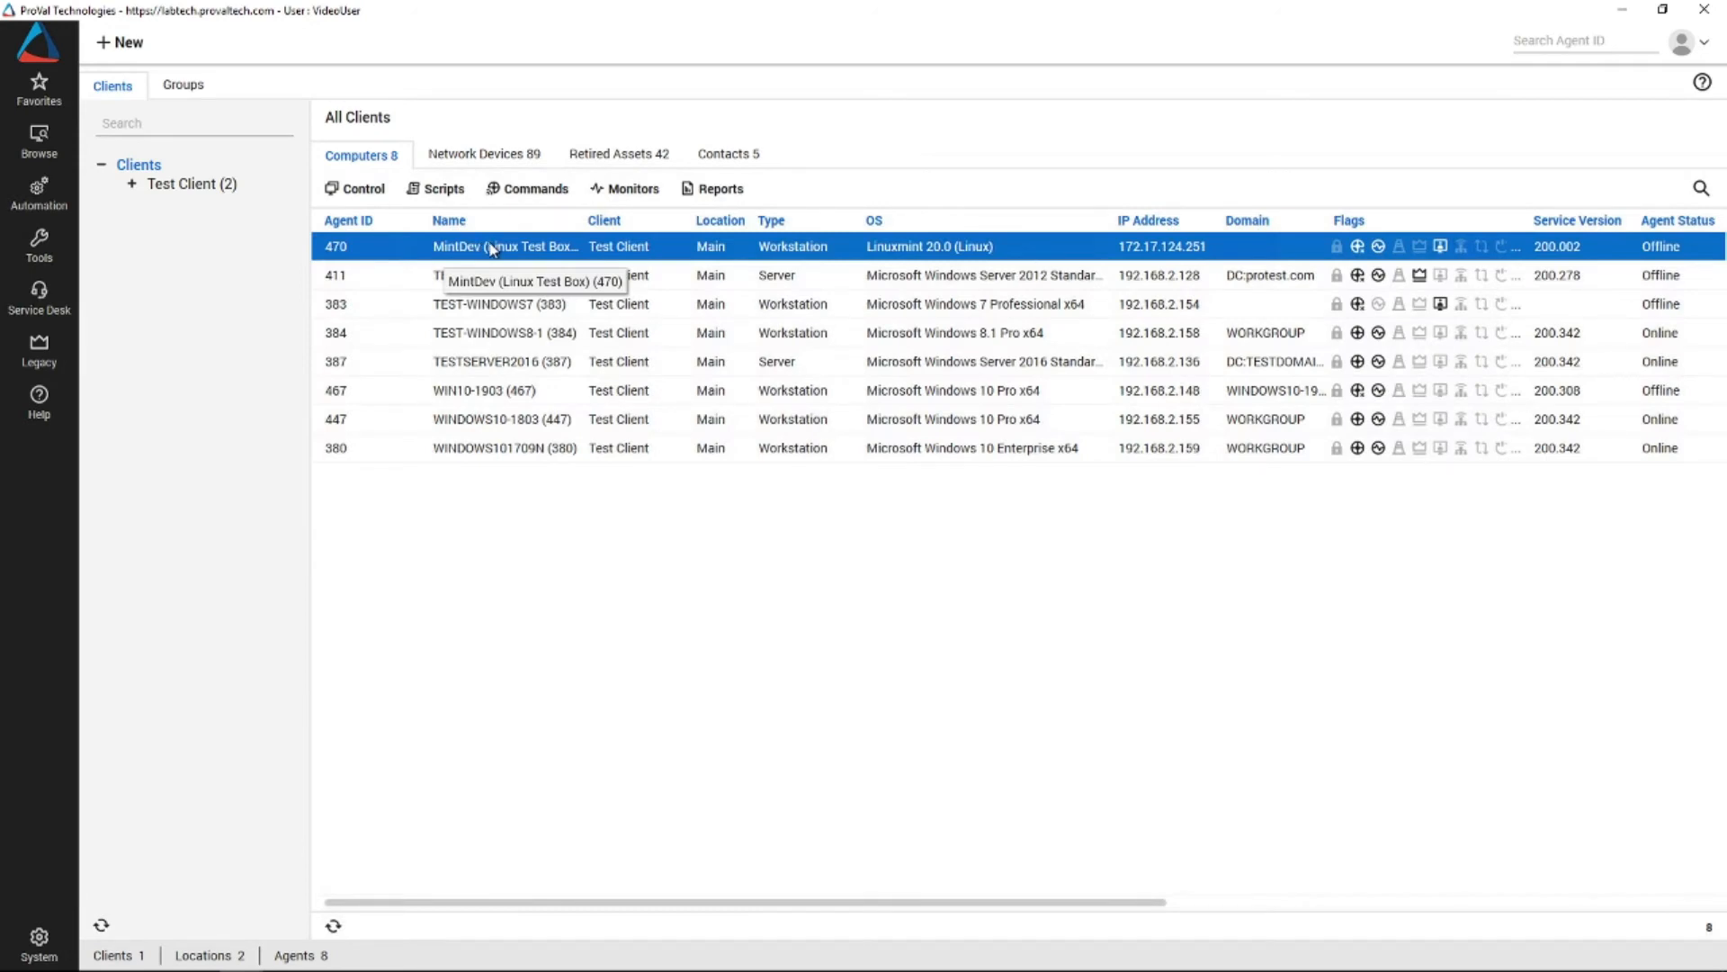
mouse_move(518, 264)
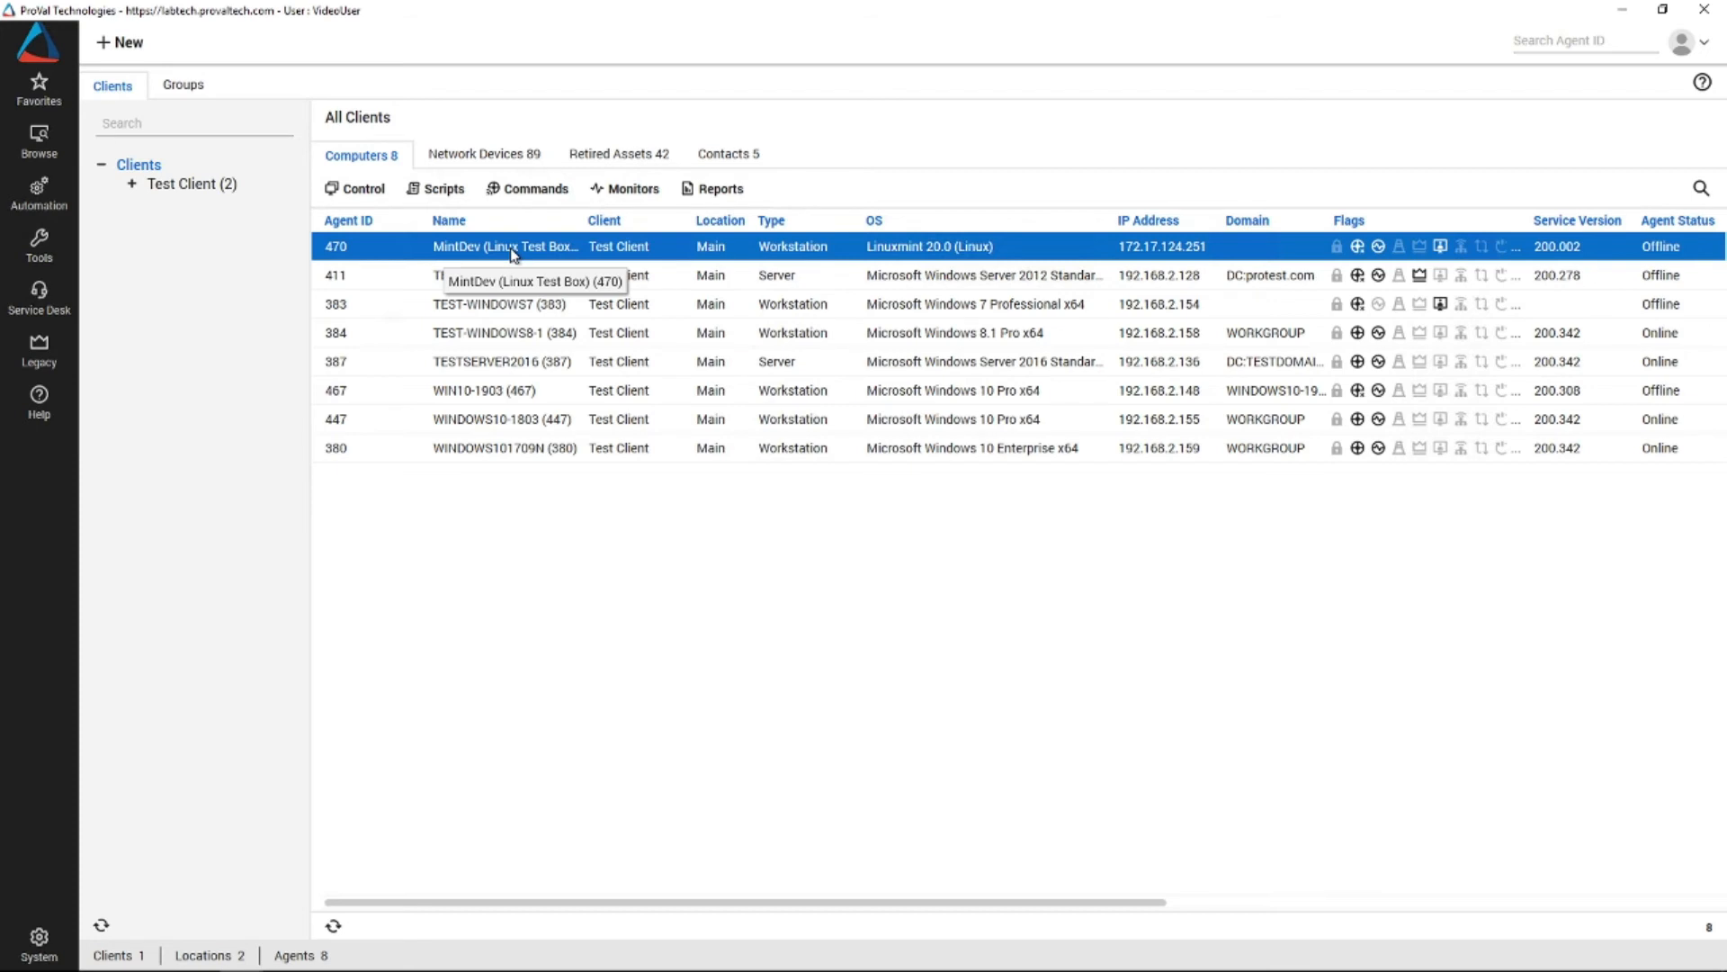
Open the MintDev agent's window to revert its friendly name
double_click(507, 246)
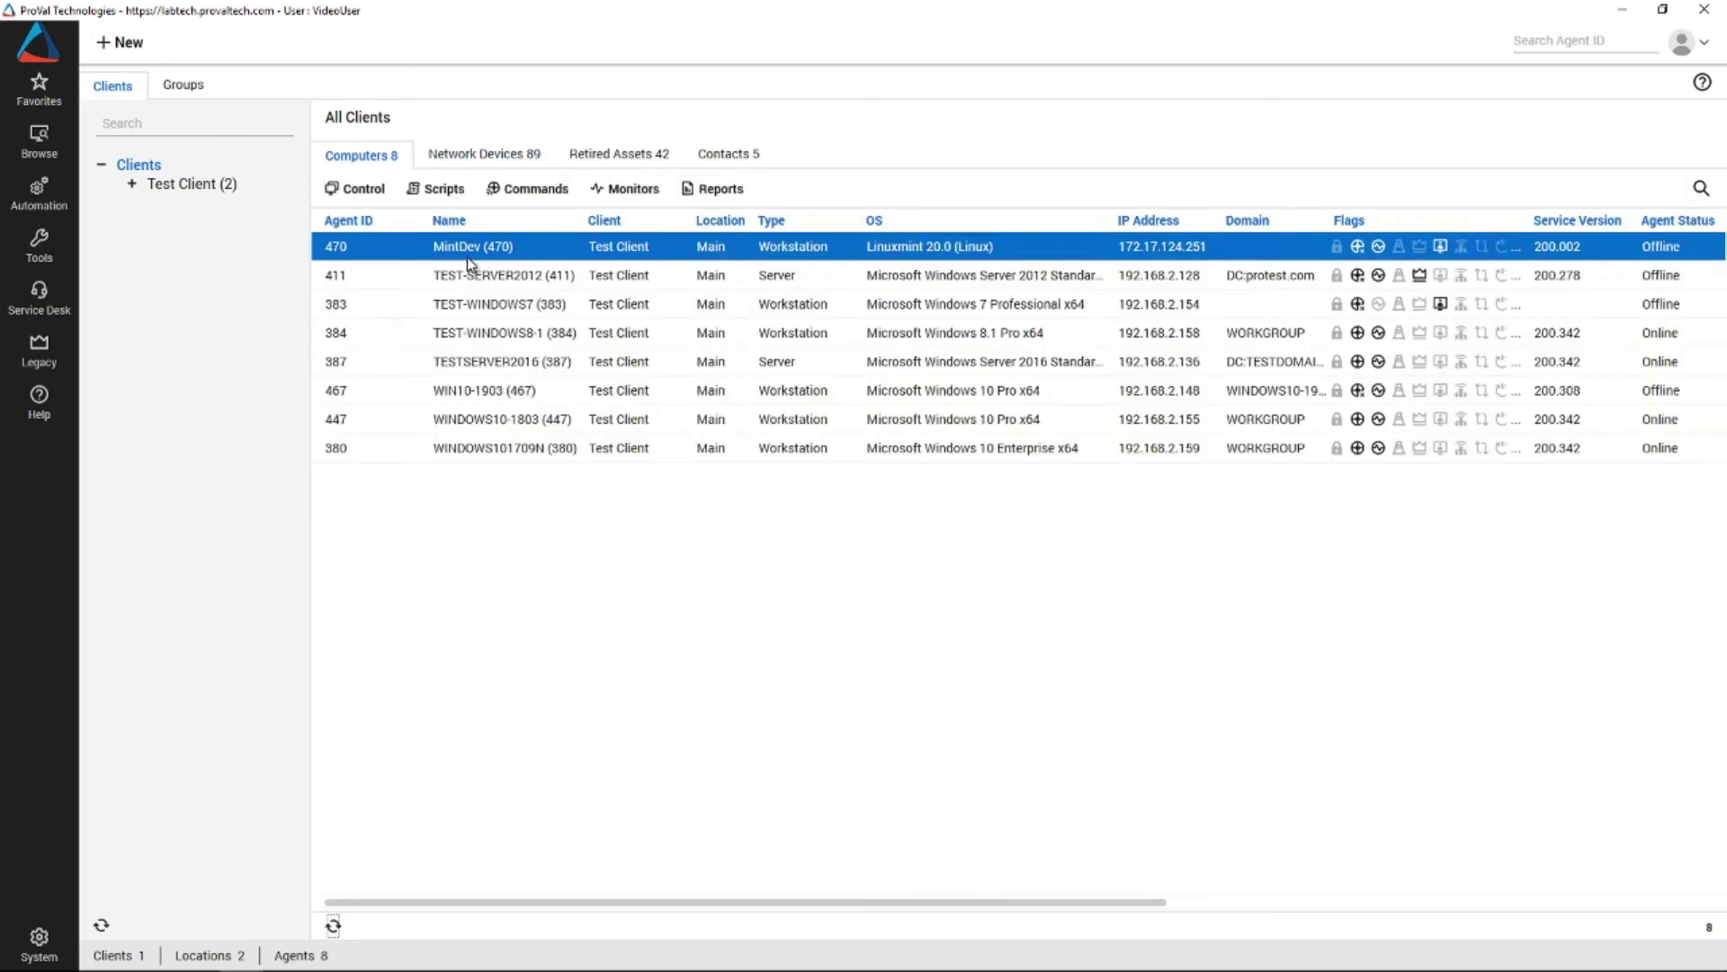
mouse_move(521, 317)
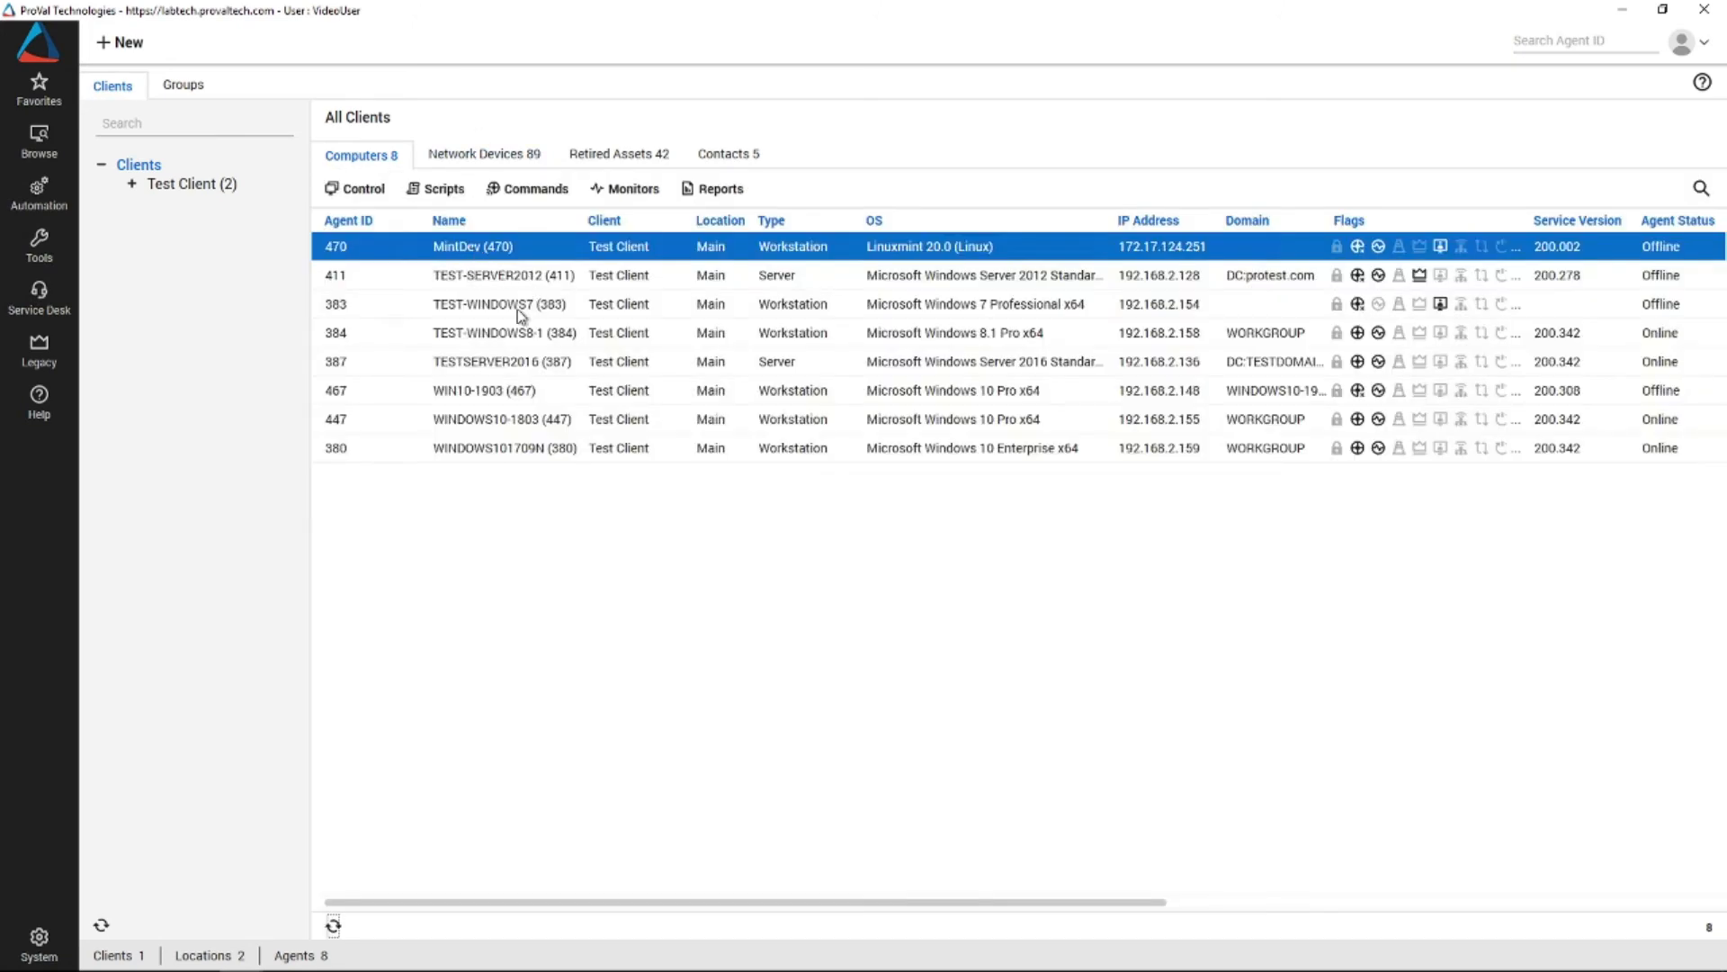